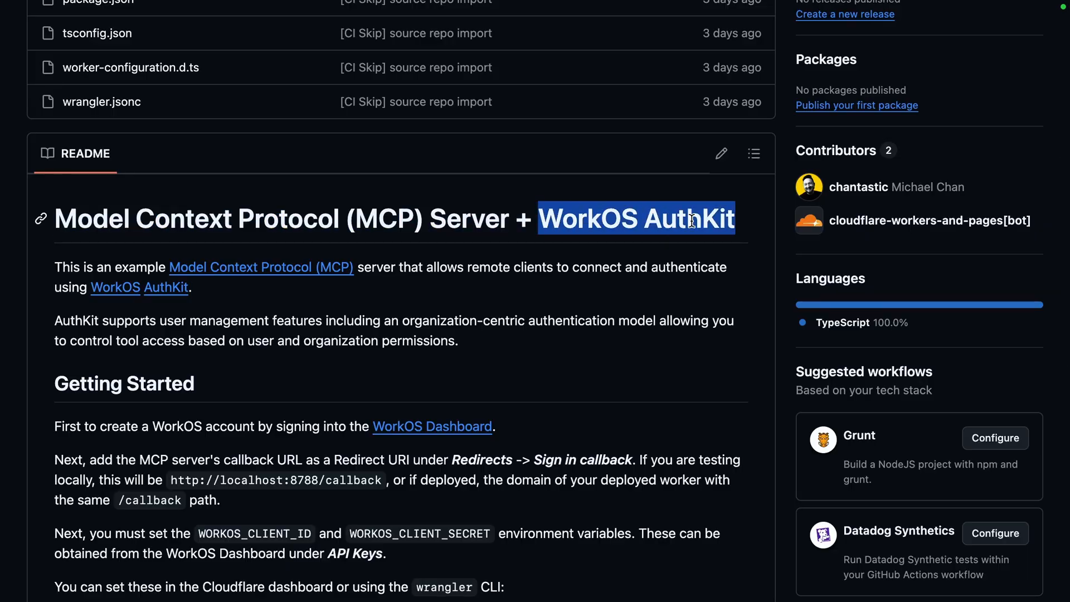
Scroll the README to the Testing MCP Authentication section about the image_generation permission.
scroll(down, 3)
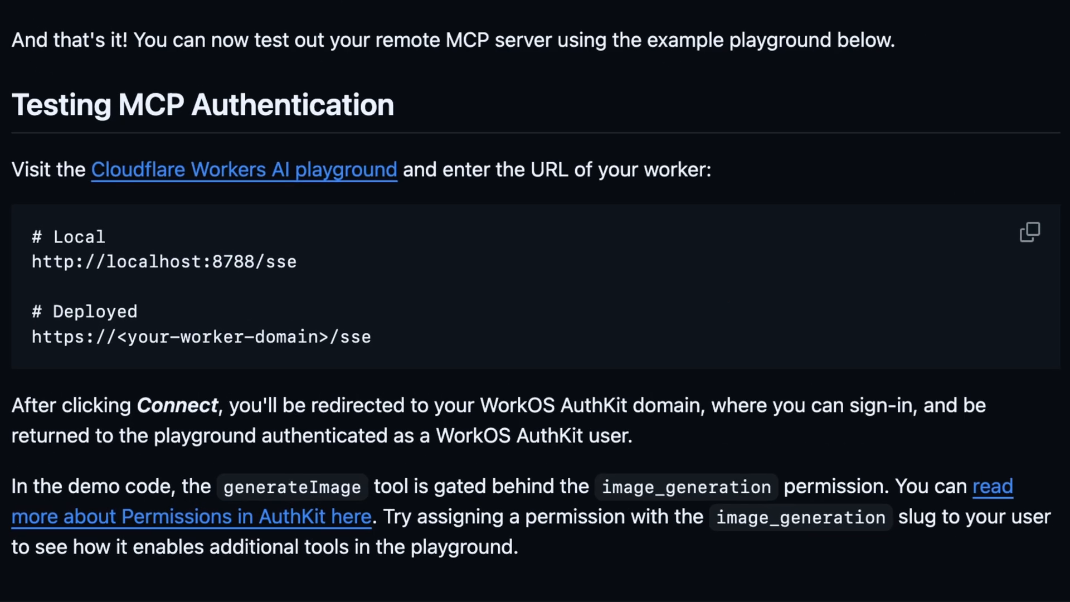
mouse_move(116, 471)
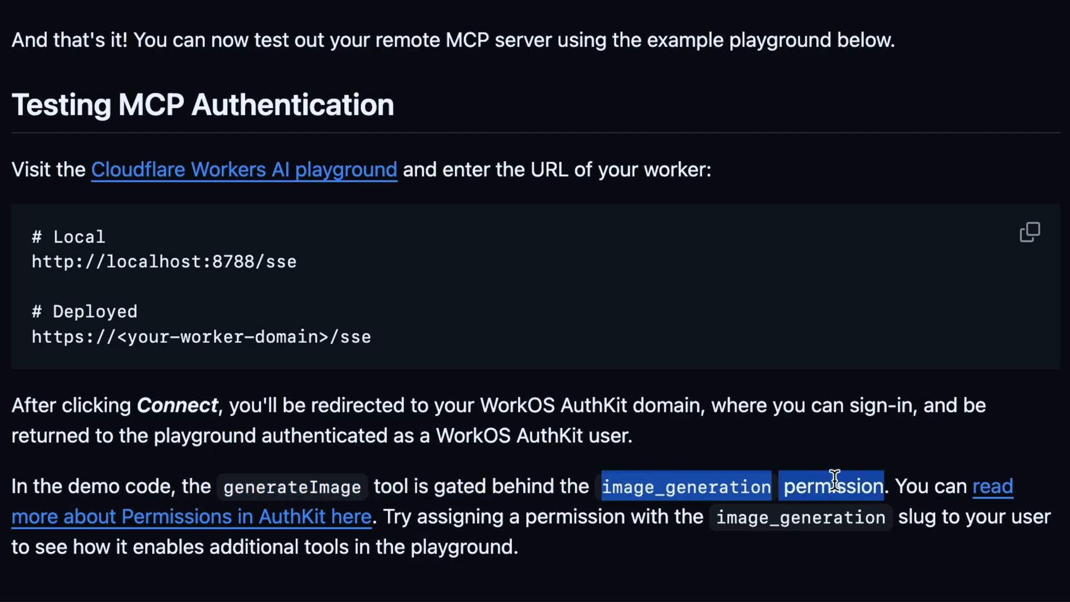
mouse_move(372, 539)
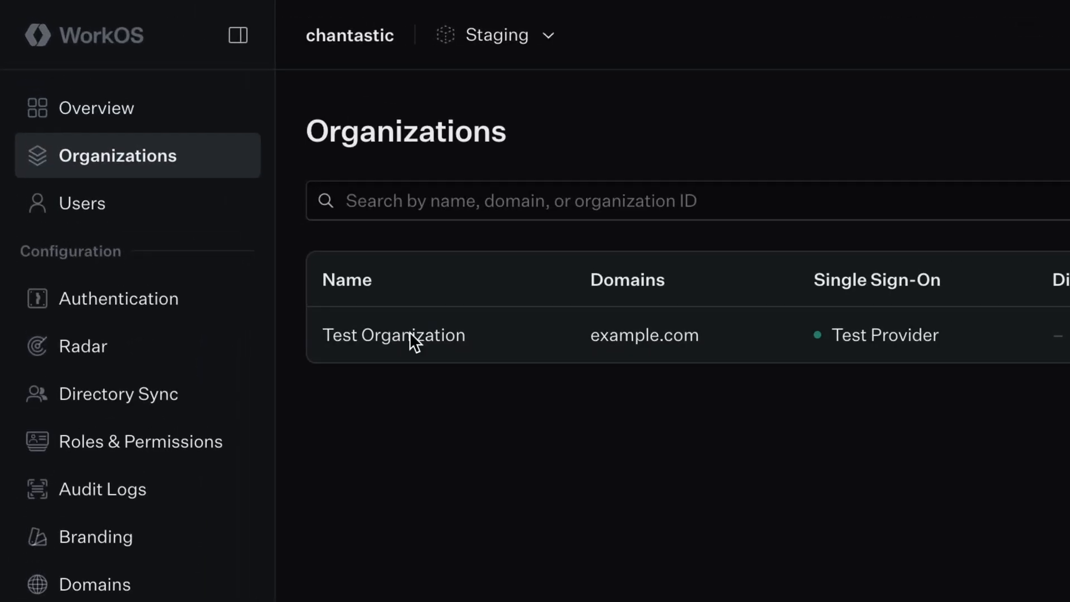
Check Test Organization and its single user, then go to Roles & Permissions.
click(394, 335)
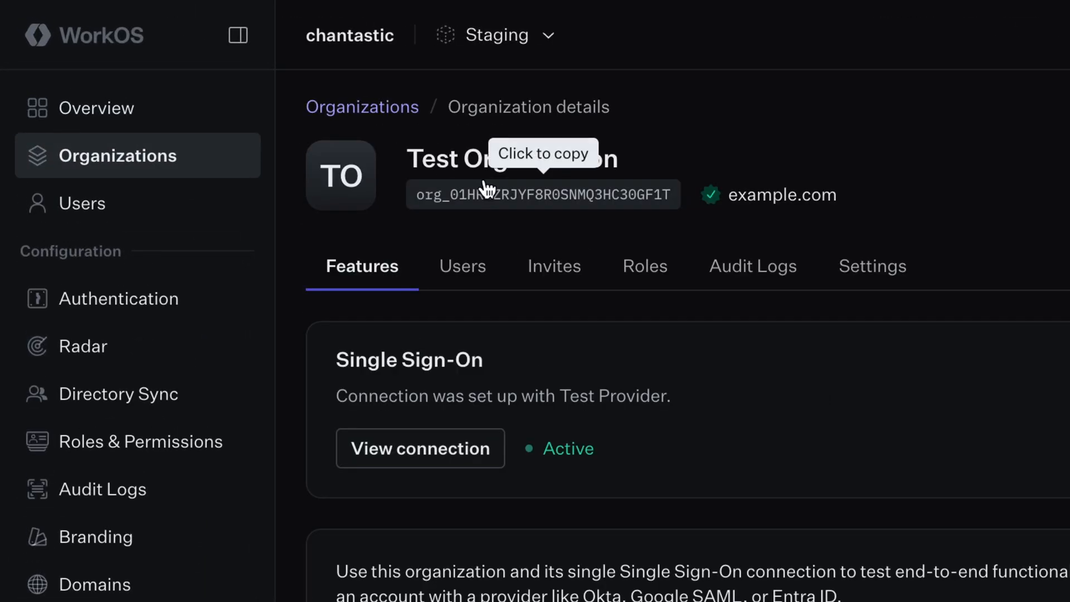
click(84, 202)
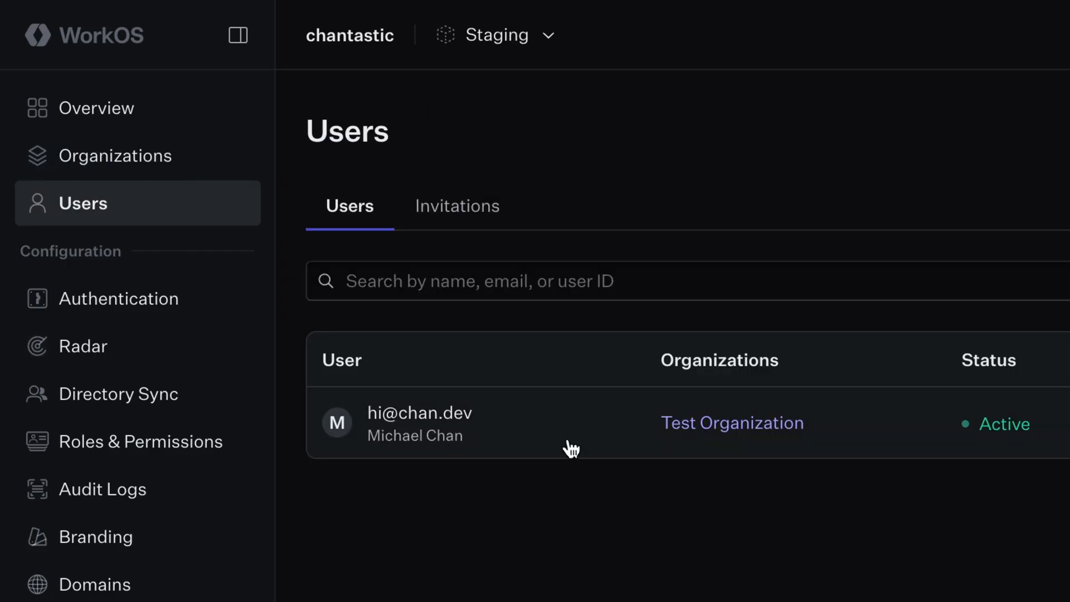
click(732, 423)
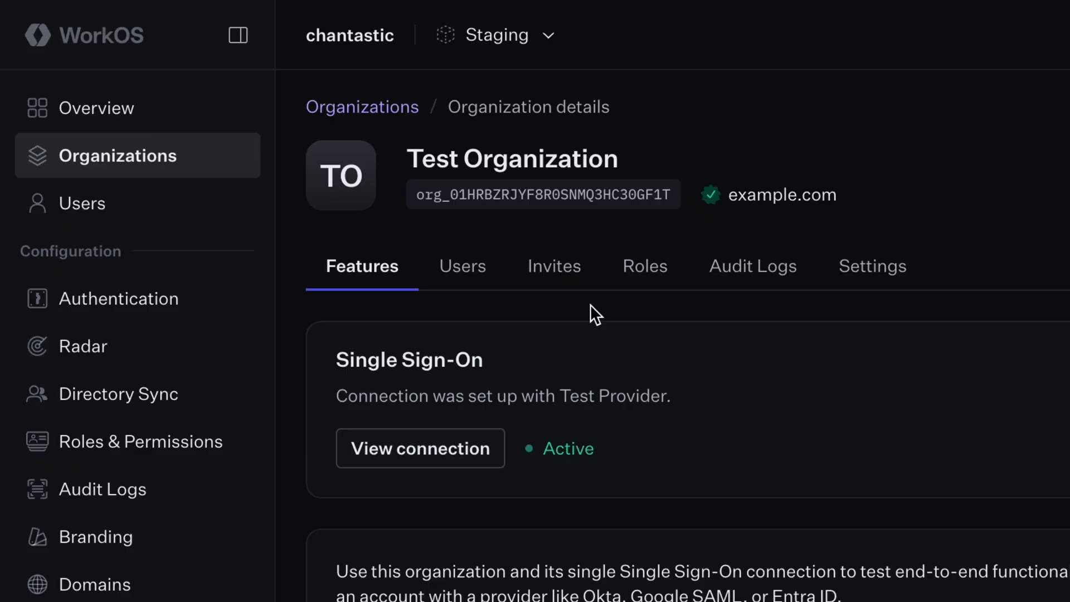
click(84, 202)
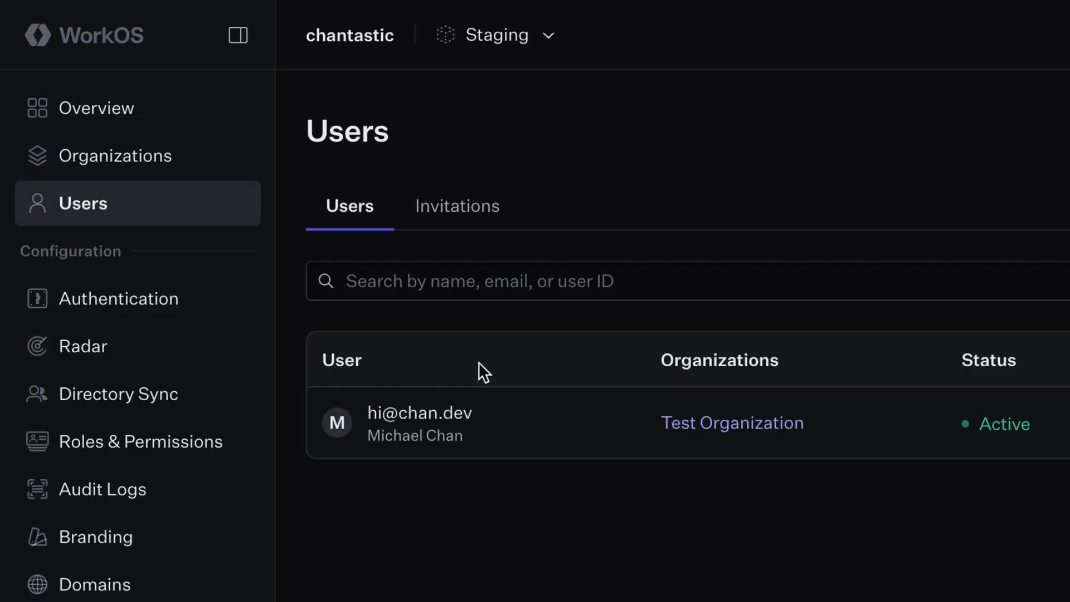
click(142, 441)
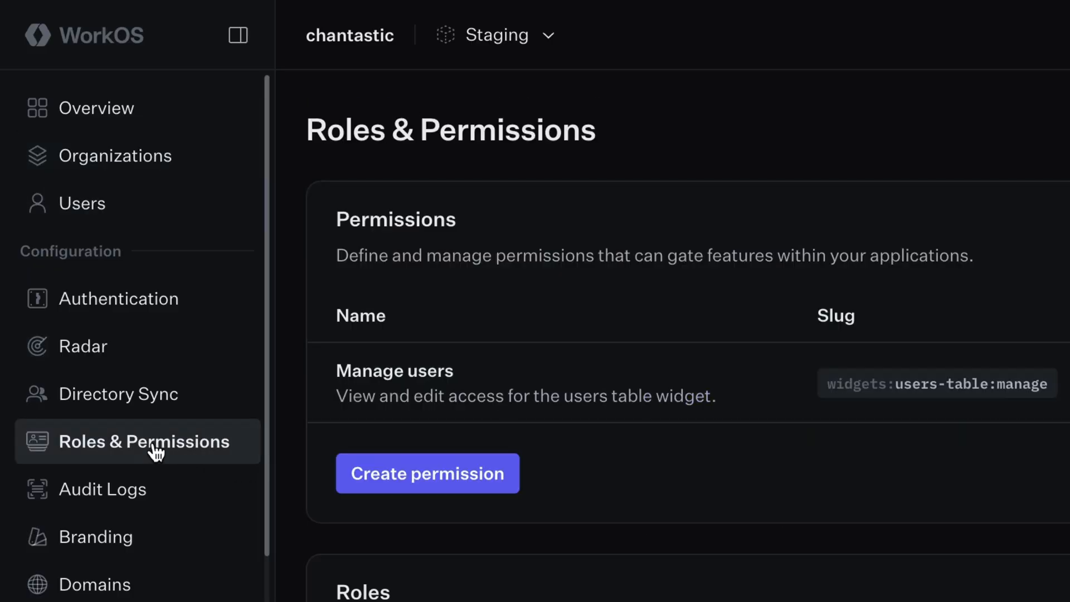
Create a 'Generate images' permission with slug 'image_generation' and scroll to Roles.
click(427, 473)
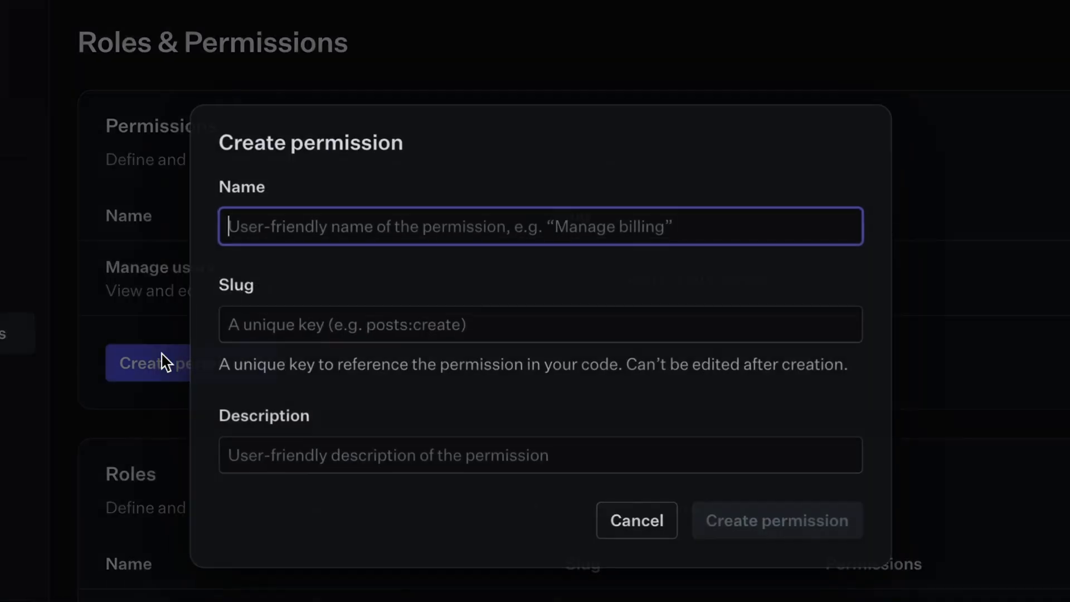
text(Generate images)
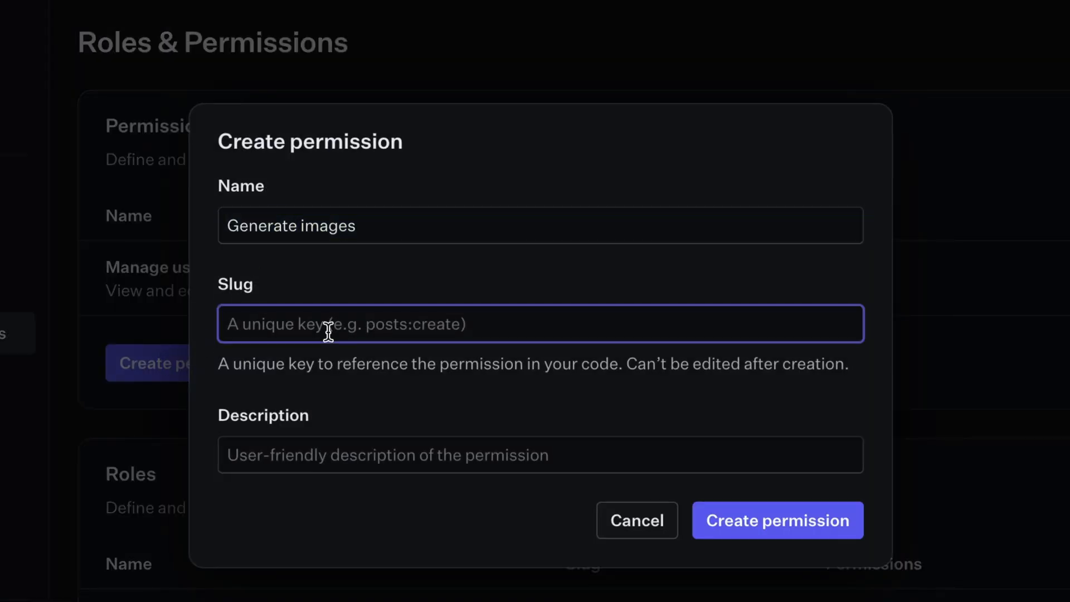
text(image_generation)
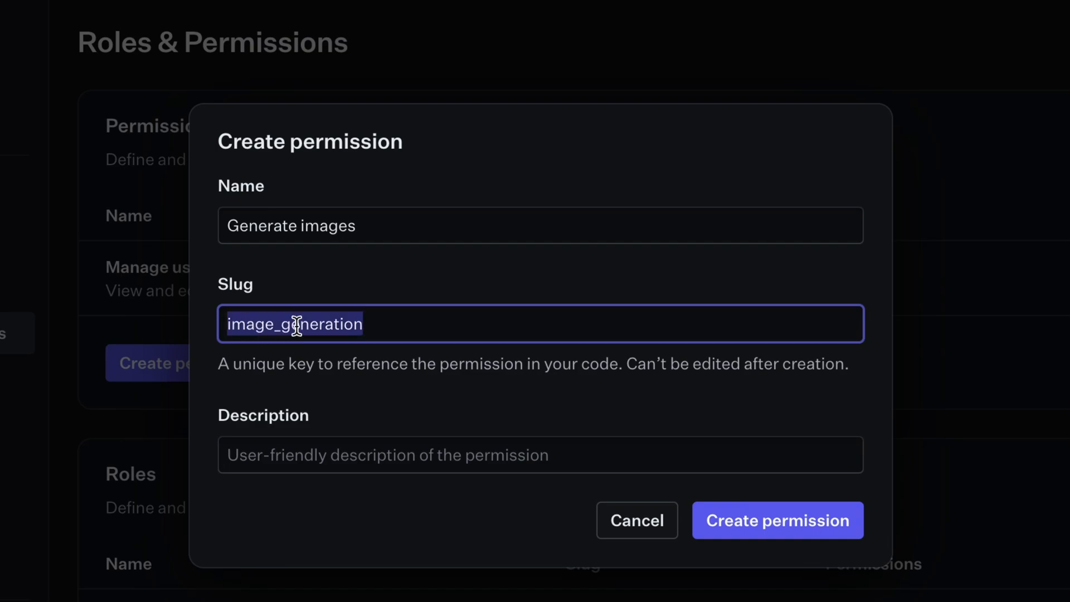
click(539, 455)
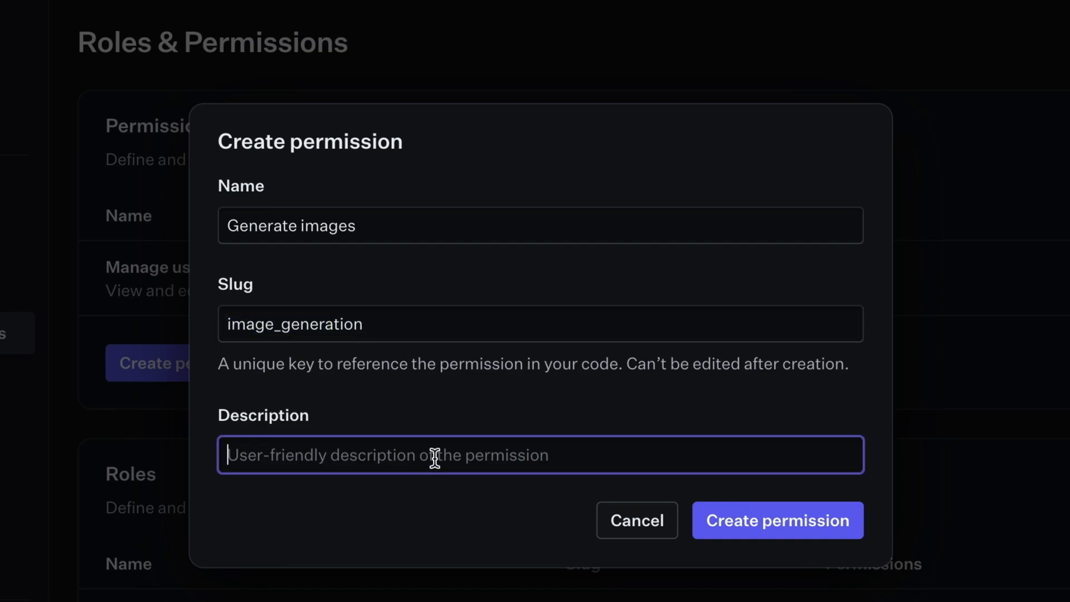
click(776, 520)
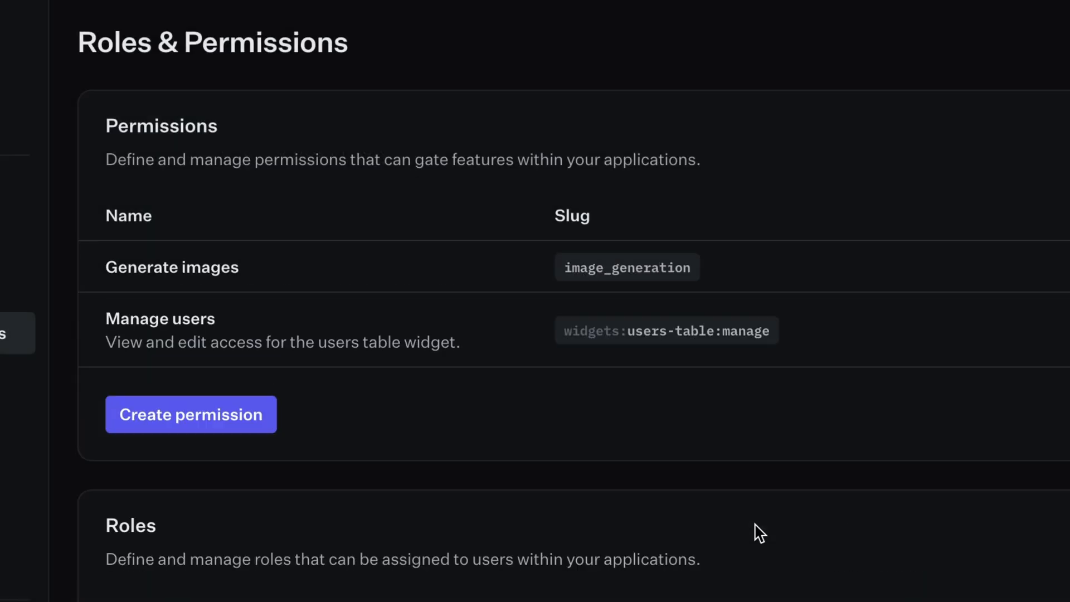
mouse_move(135, 267)
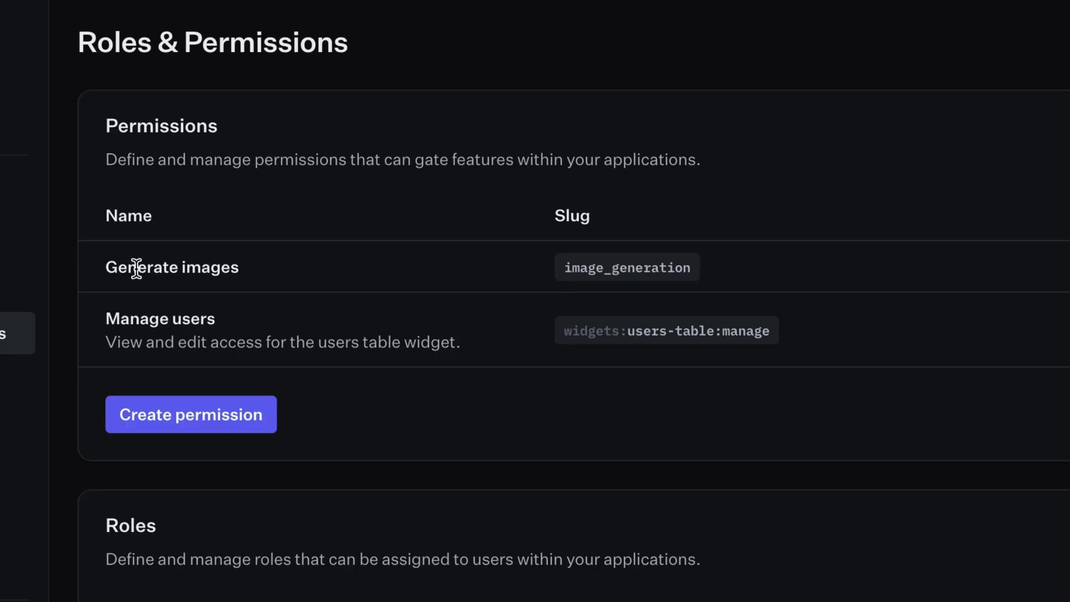
scroll(down, 3)
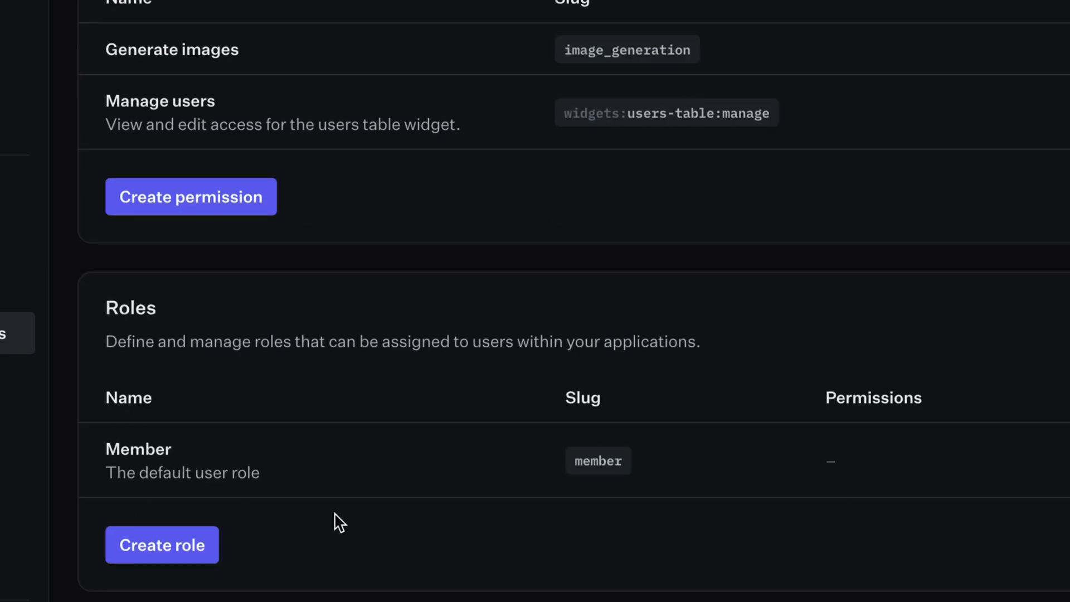
Start a new 'Subscriber' role and add the Generate images permission to it.
click(162, 545)
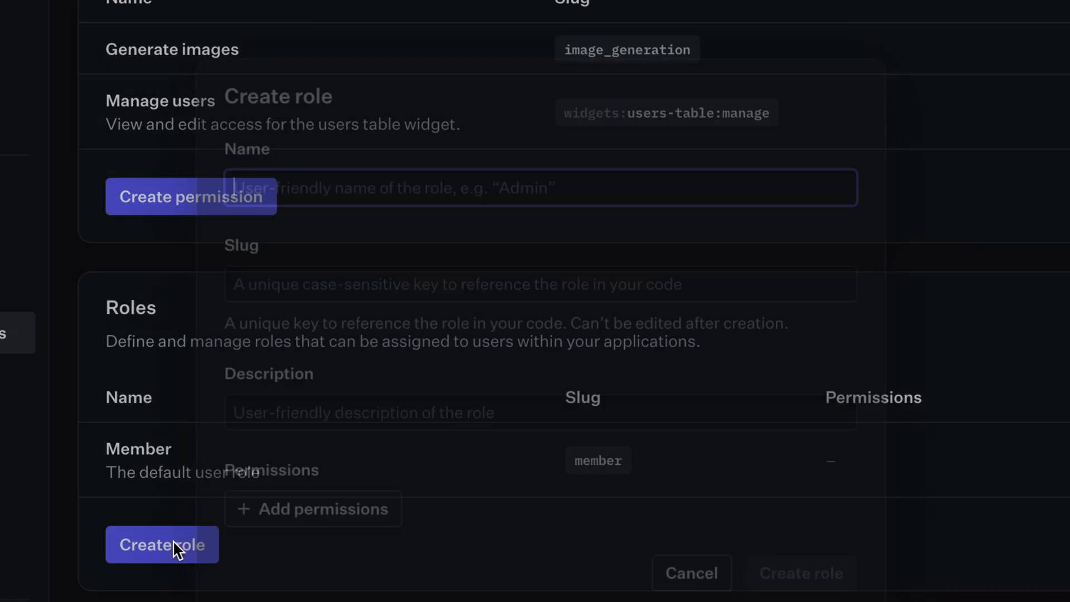
text(Subscriber)
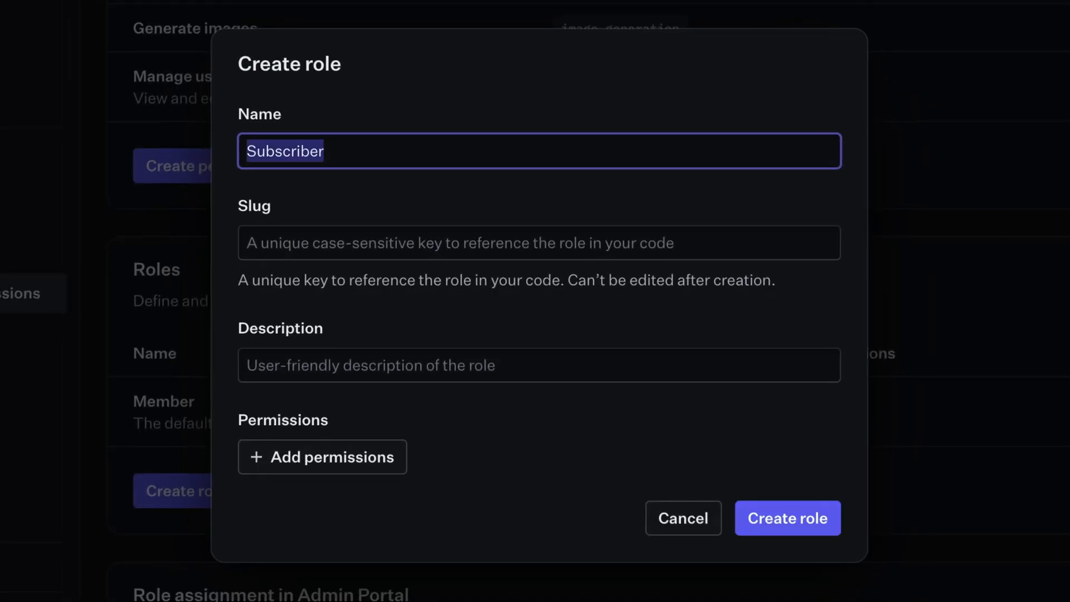
mouse_move(320, 224)
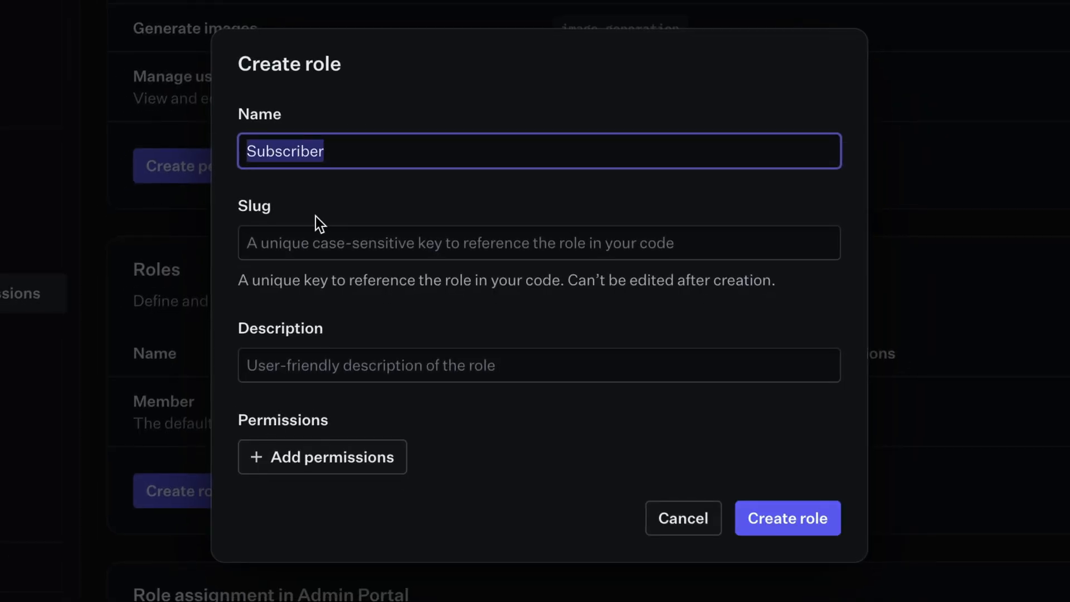
click(539, 243)
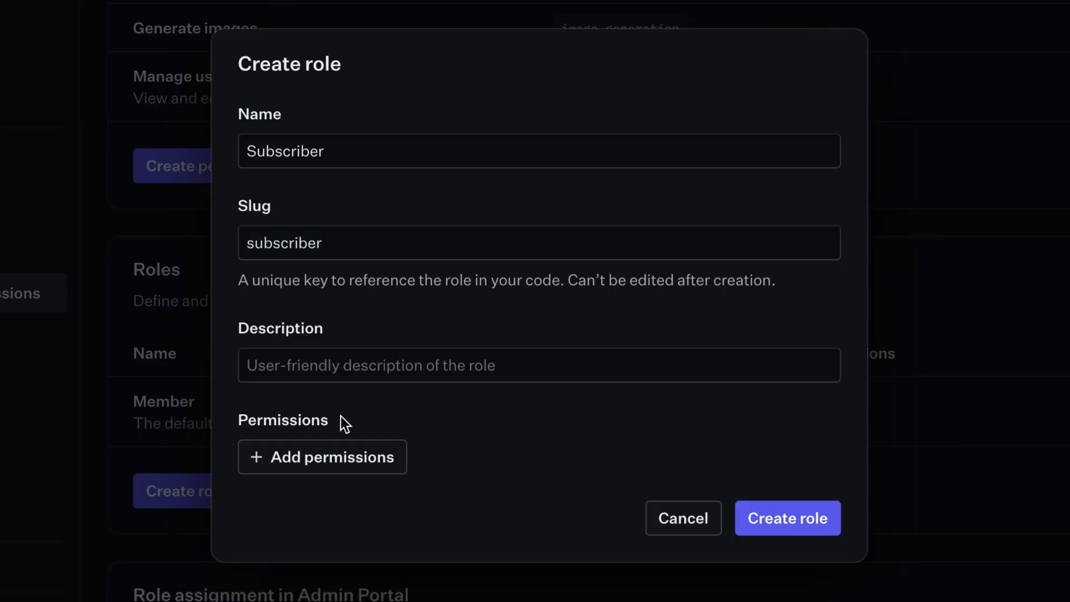
click(322, 456)
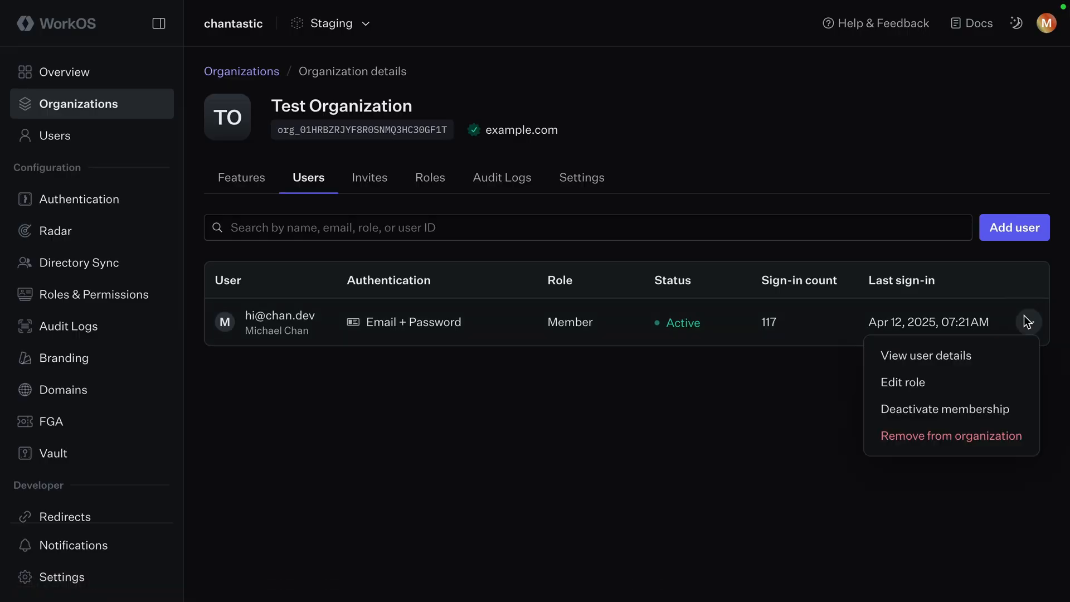
Edit the Test Organization user's role to Subscriber and save.
click(901, 381)
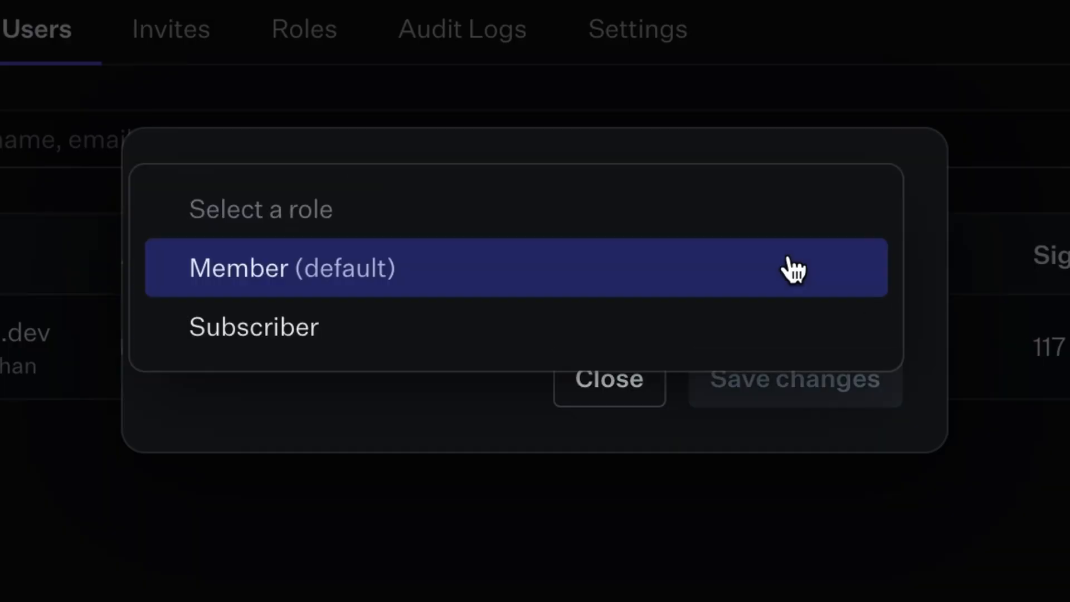
click(253, 326)
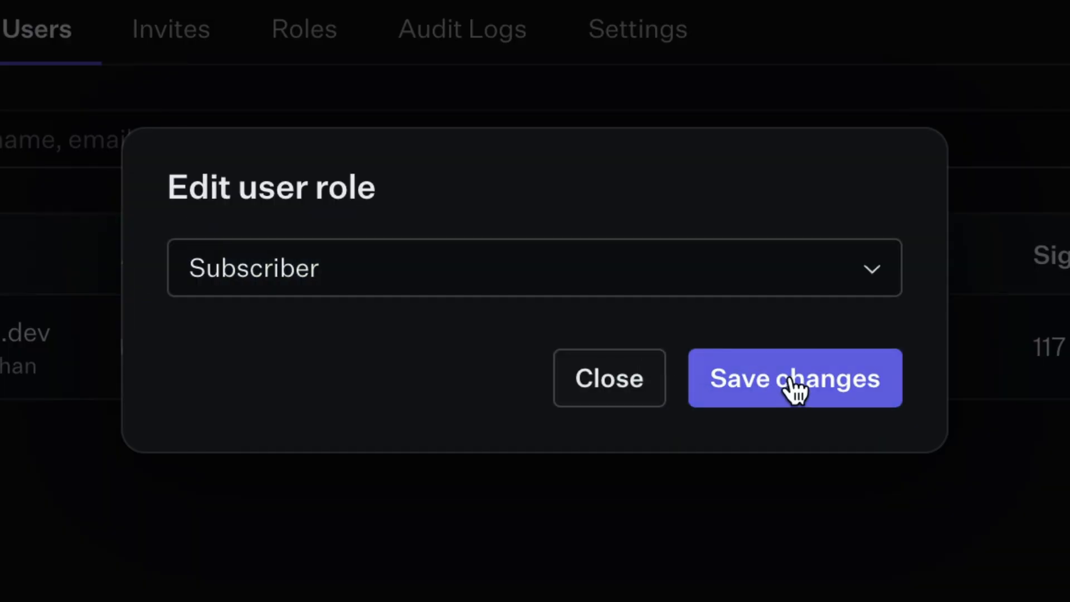
click(794, 378)
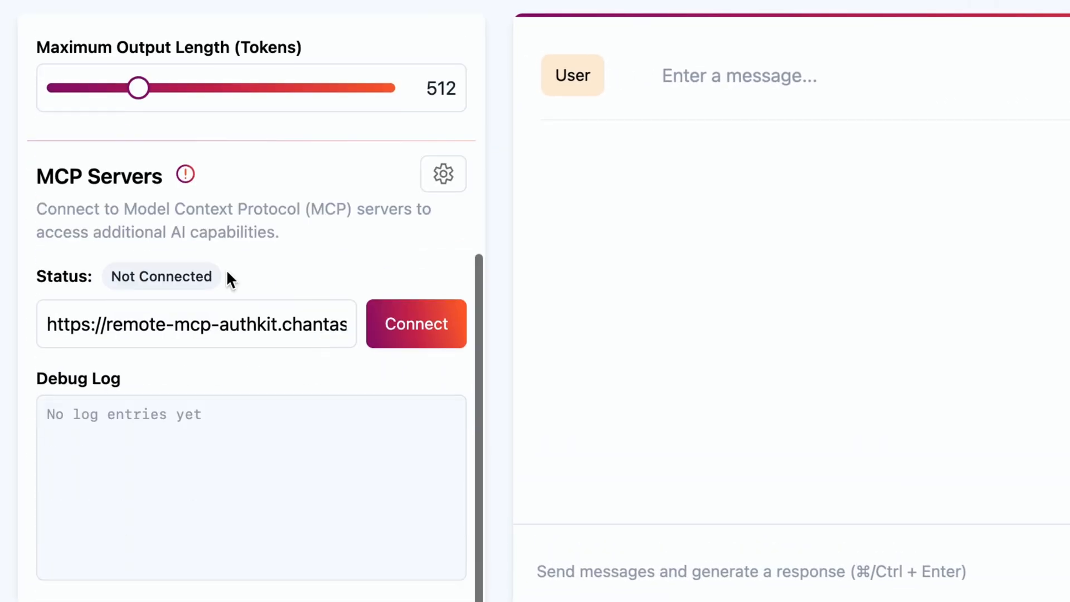
Connect the playground to the remote-mcp-authkit server URL and sign in through AuthKit.
click(198, 323)
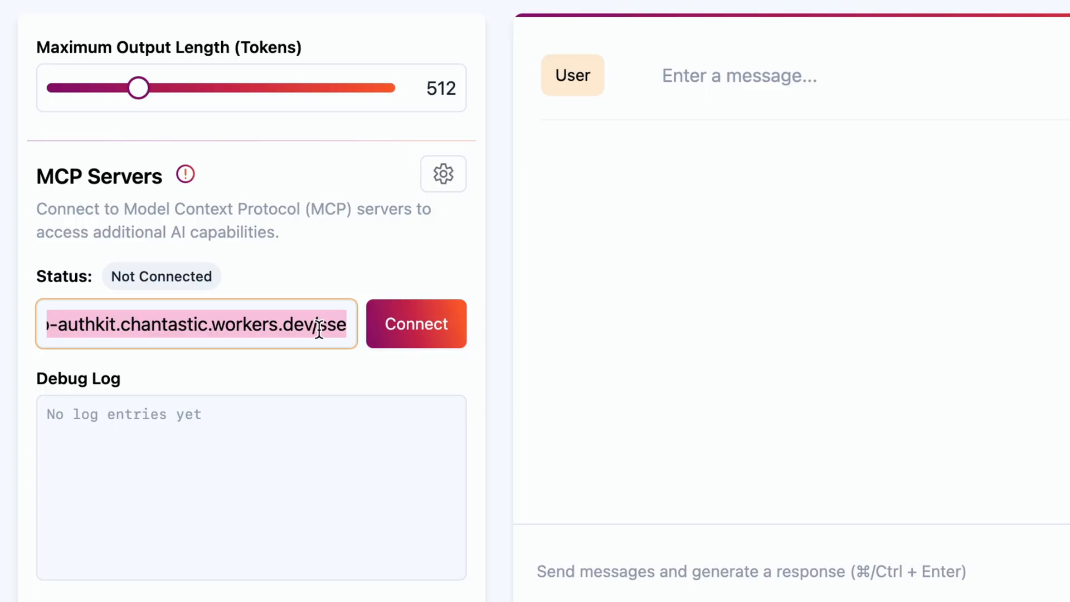
click(415, 323)
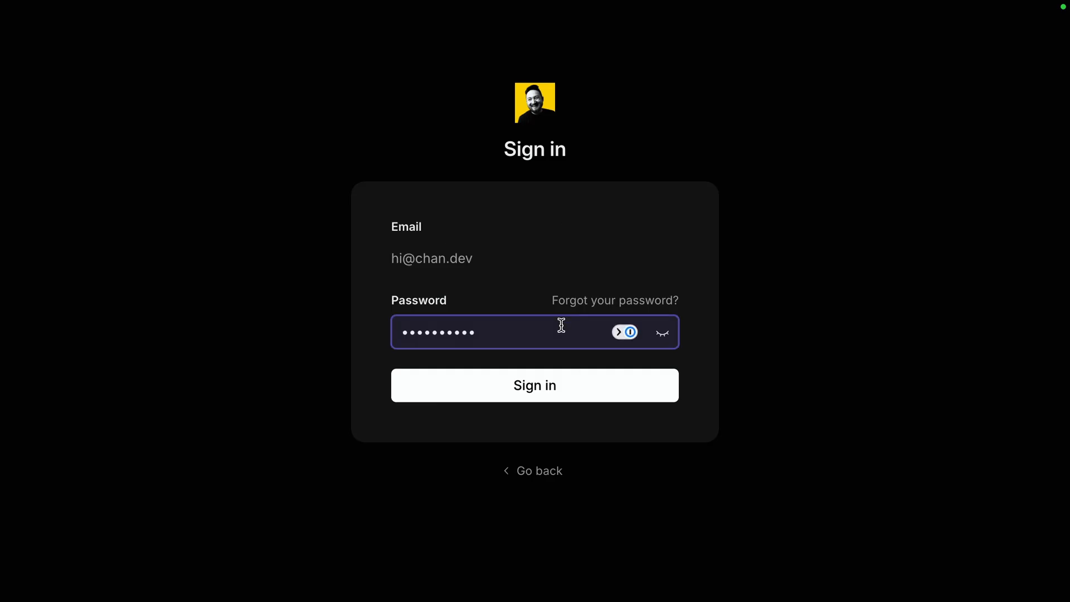
click(534, 385)
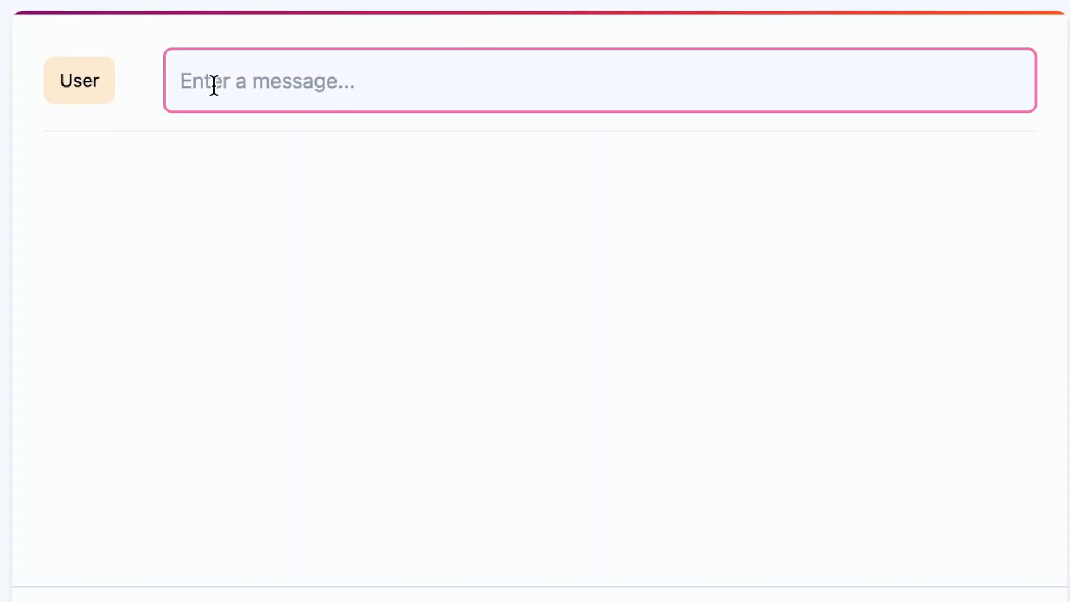
Send 'create an image of a cute bulldog.' and highlight the assistant's explanation.
text(create an image of a cute bulldog.)
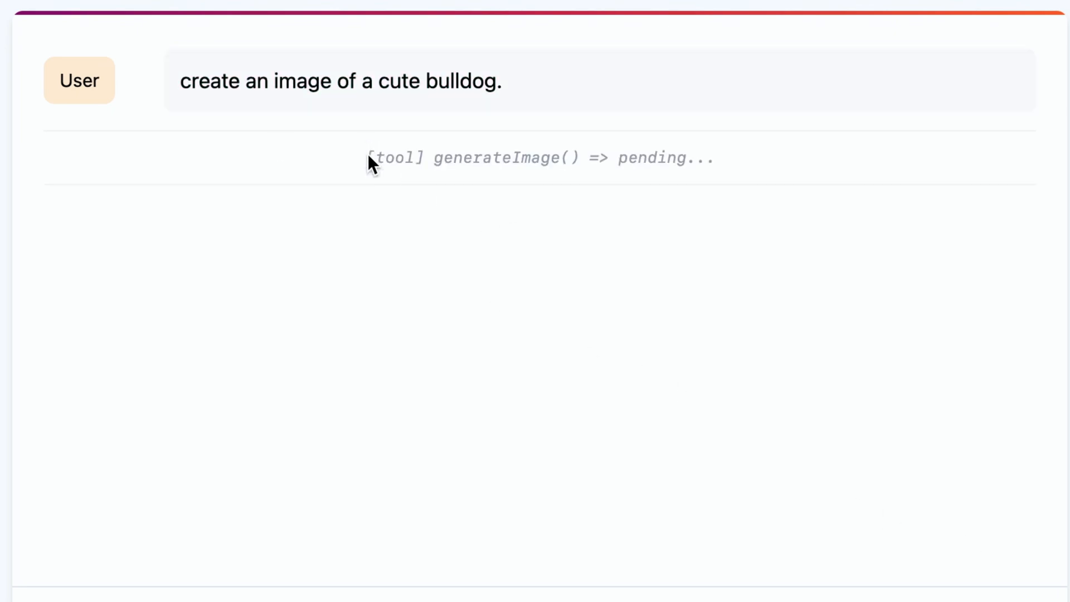
double_click(493, 158)
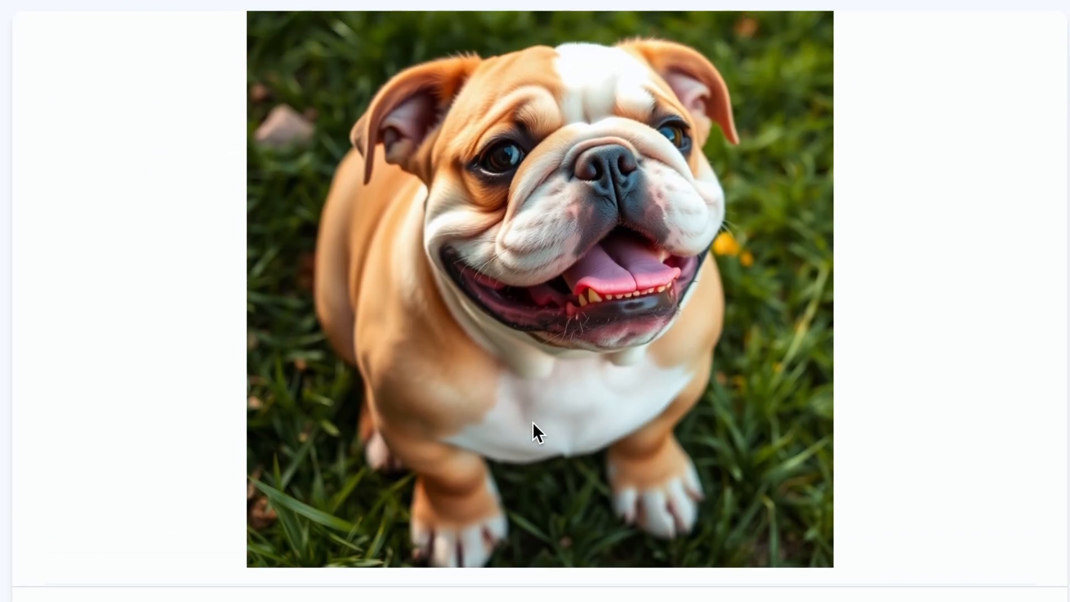
scroll(down, 3)
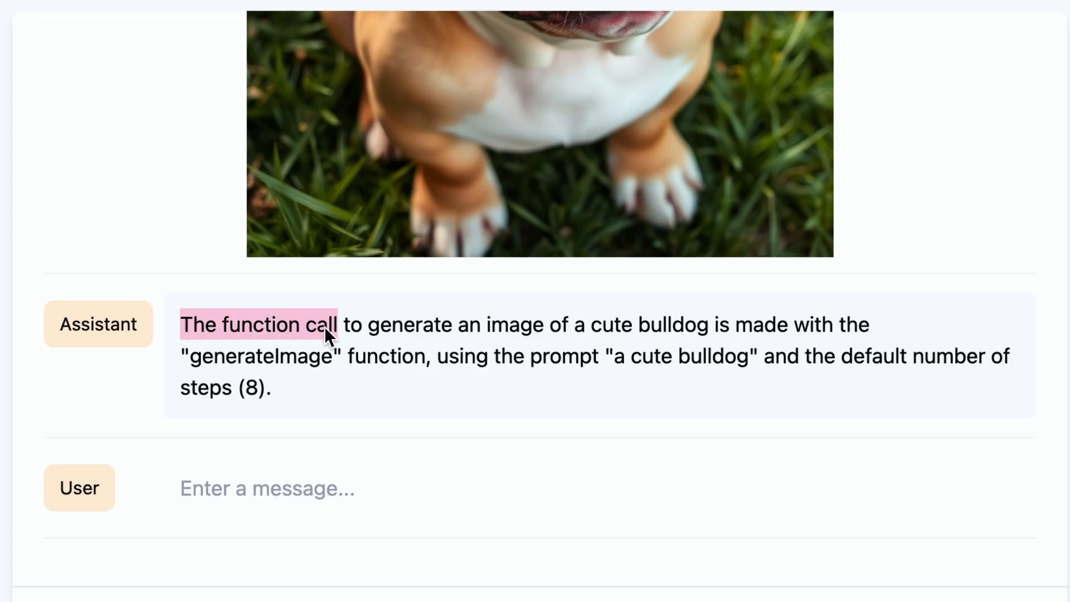
drag(327, 324, 819, 324)
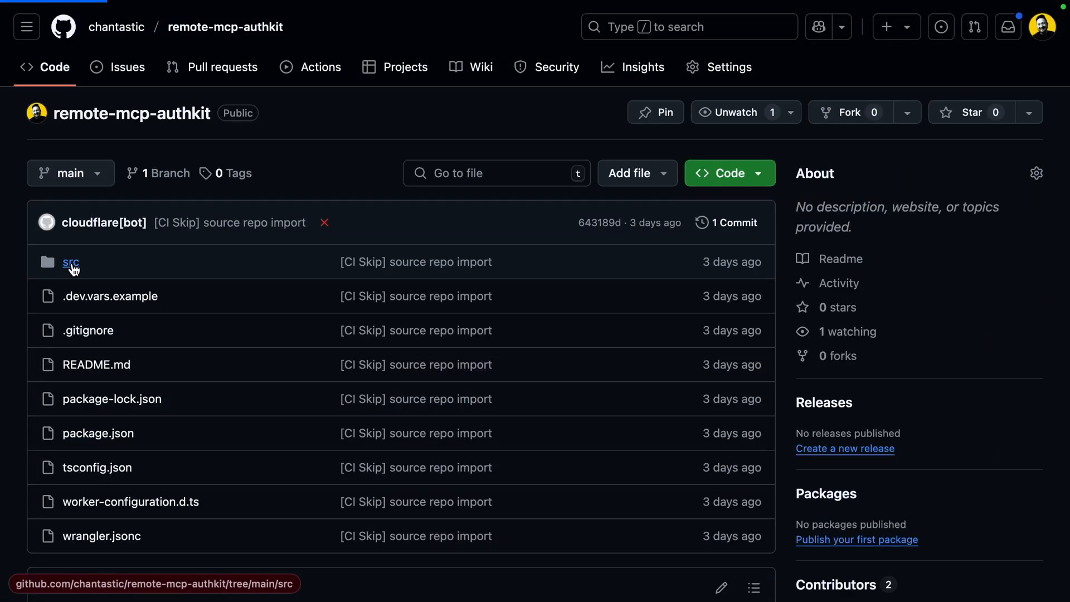
Open src/index.ts from the repository's src folder and scroll down.
click(70, 262)
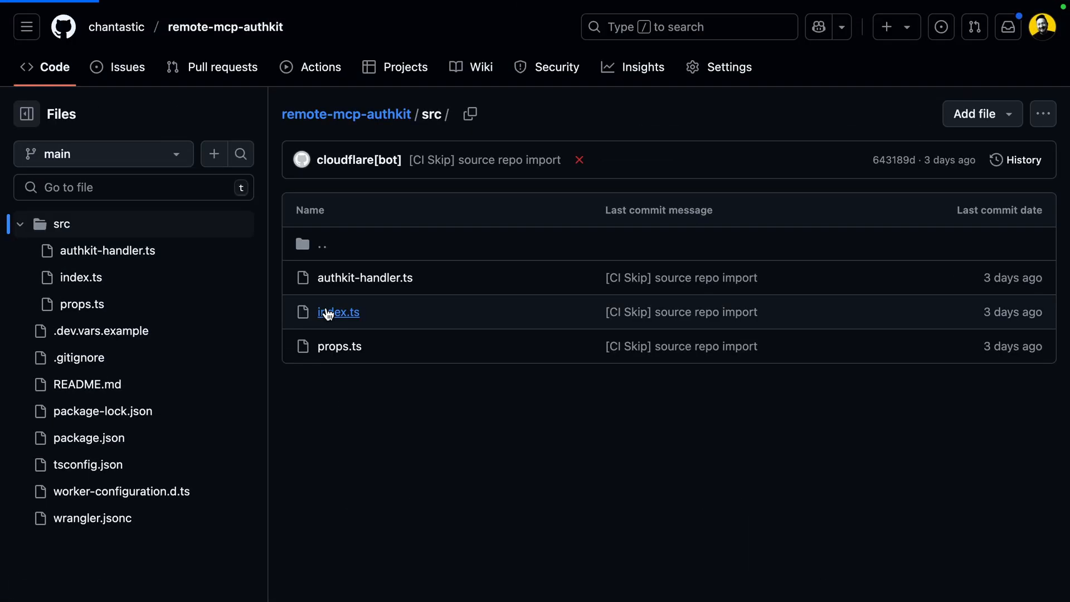
click(337, 312)
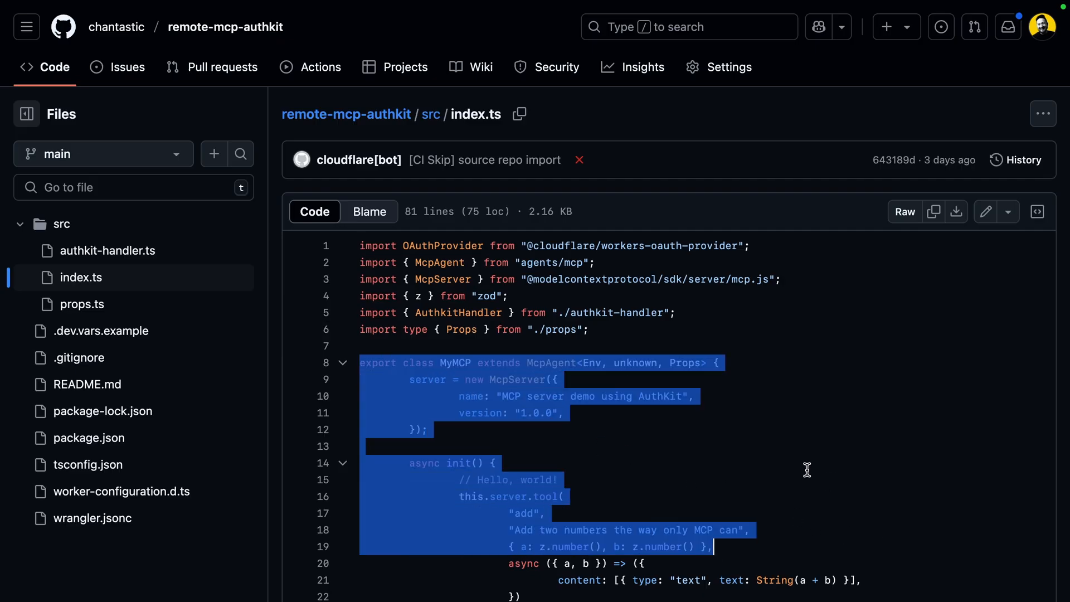
scroll(down, 3)
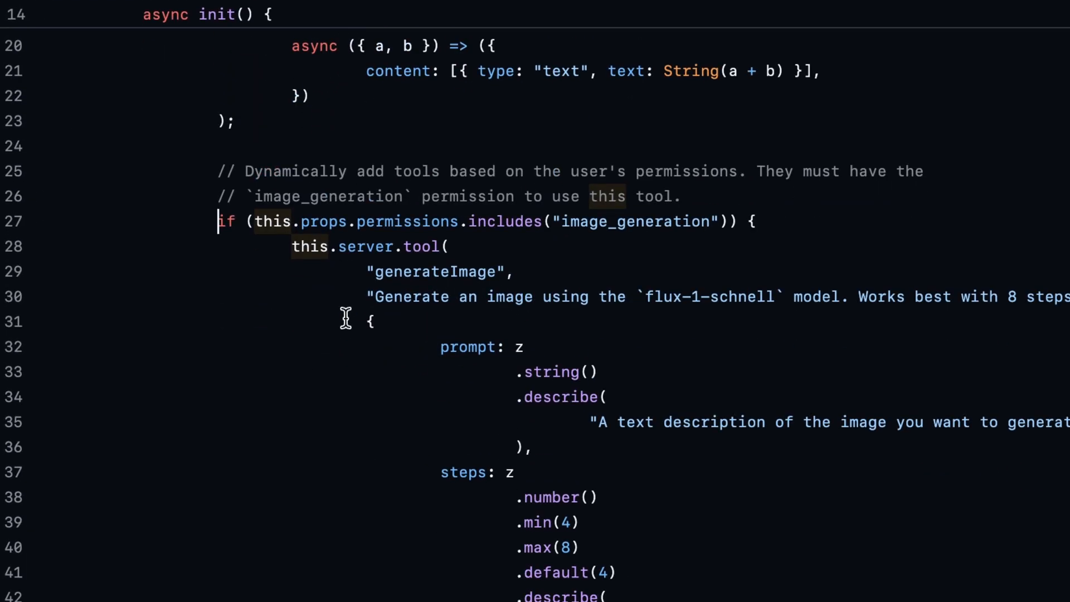
Highlight the generateImage tool and its image_generation permission check.
drag(217, 221, 728, 221)
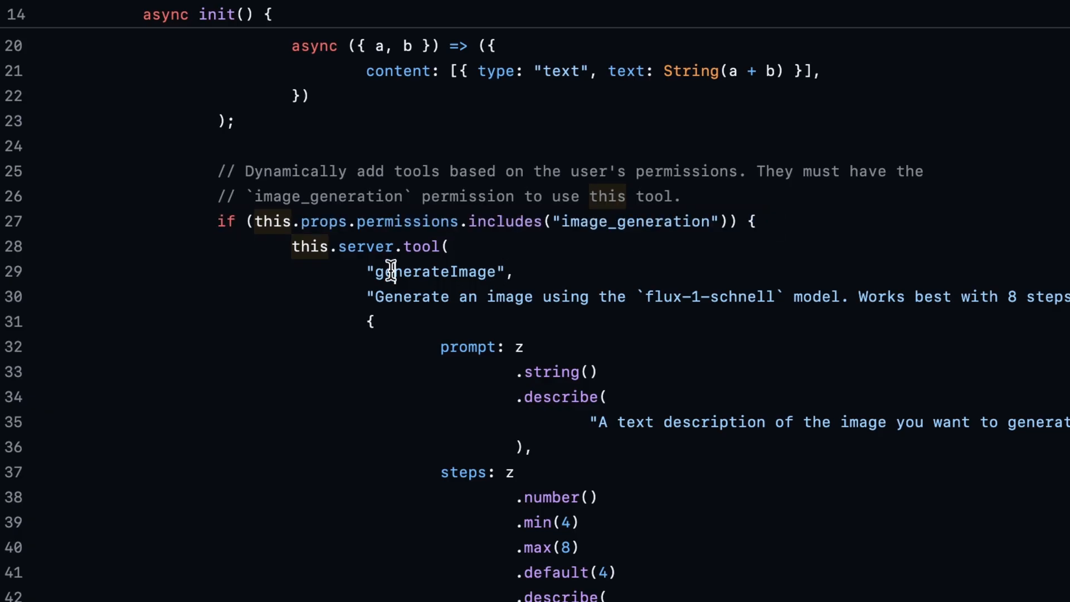
double_click(432, 271)
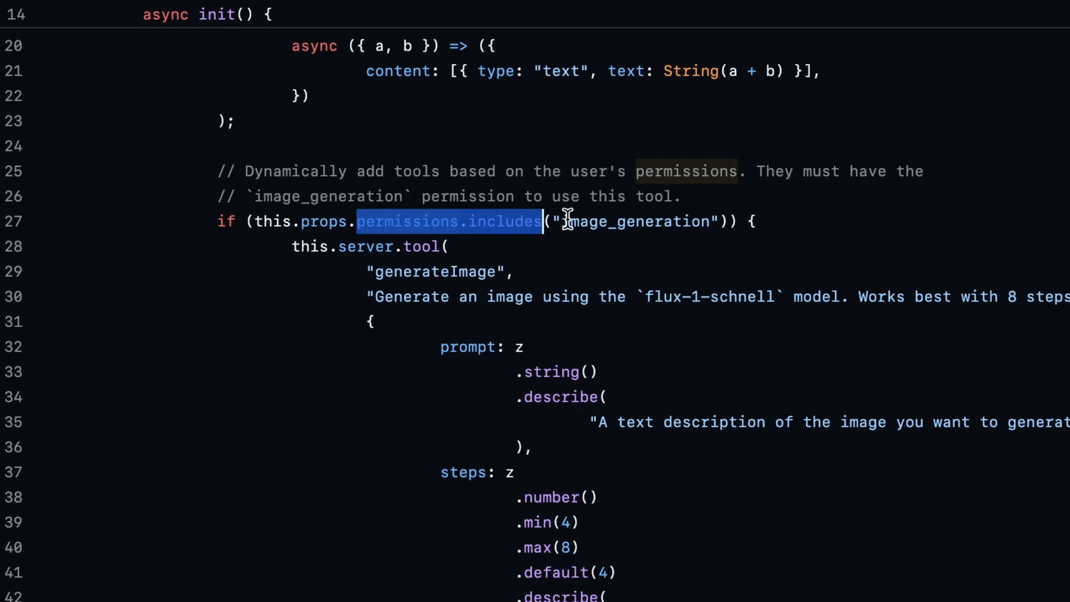
double_click(635, 222)
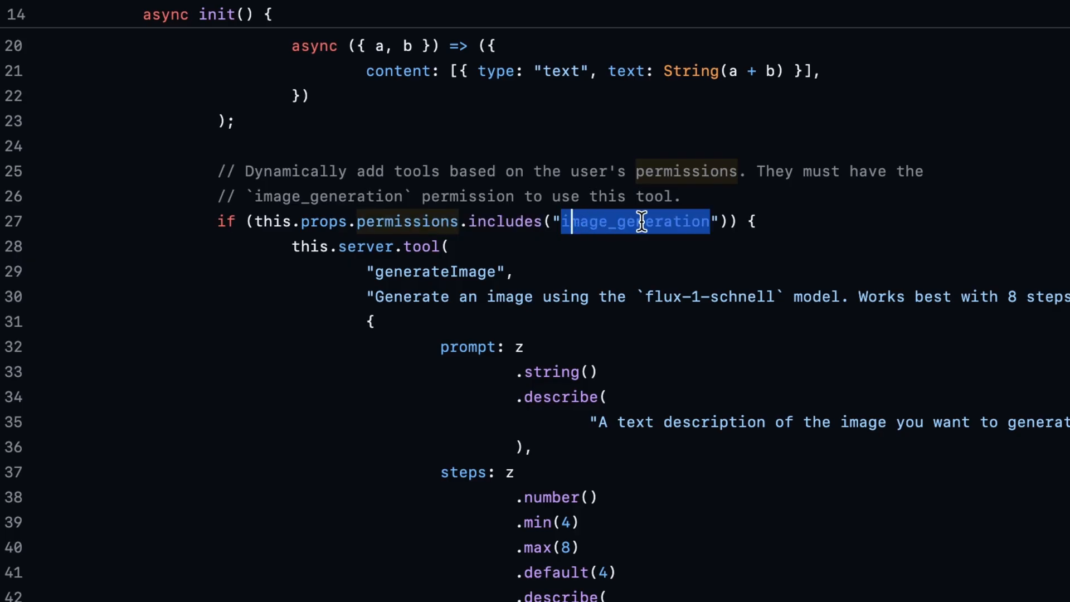